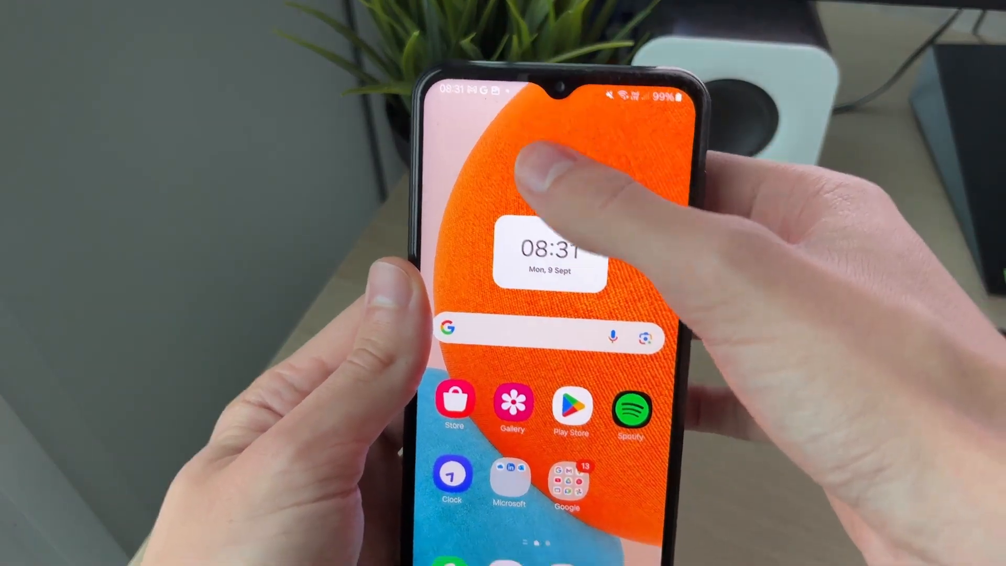
Open Settings from the app drawer and go to the Apps list of installed apps
left_click_drag(545, 103, 546, 385)
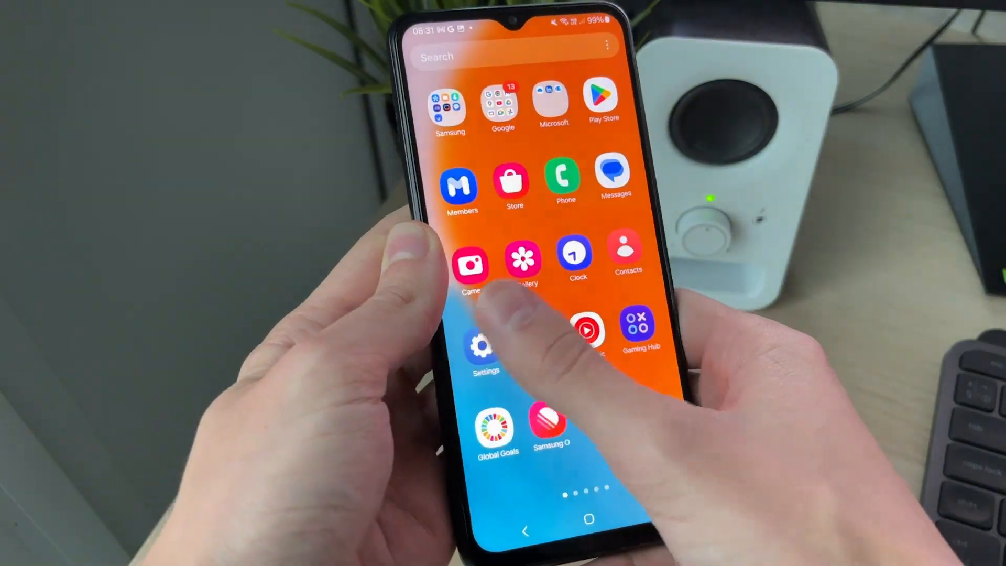
left_click(484, 346)
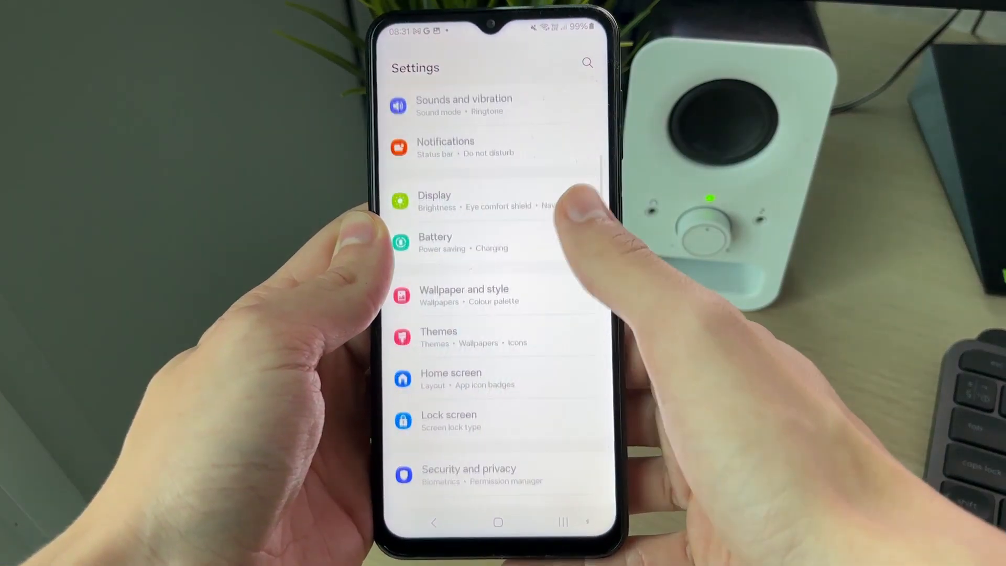
scroll("down", 3)
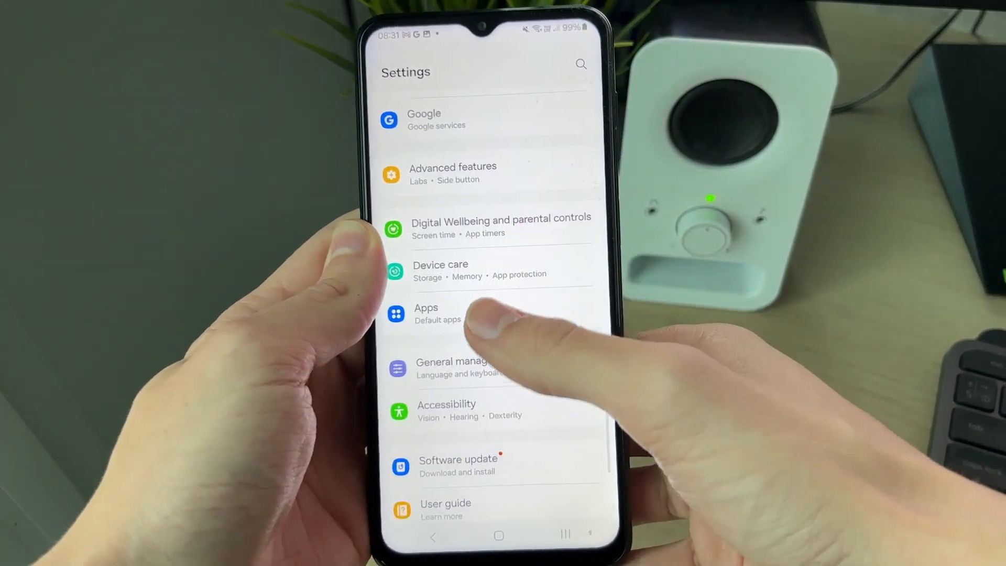
left_click(426, 314)
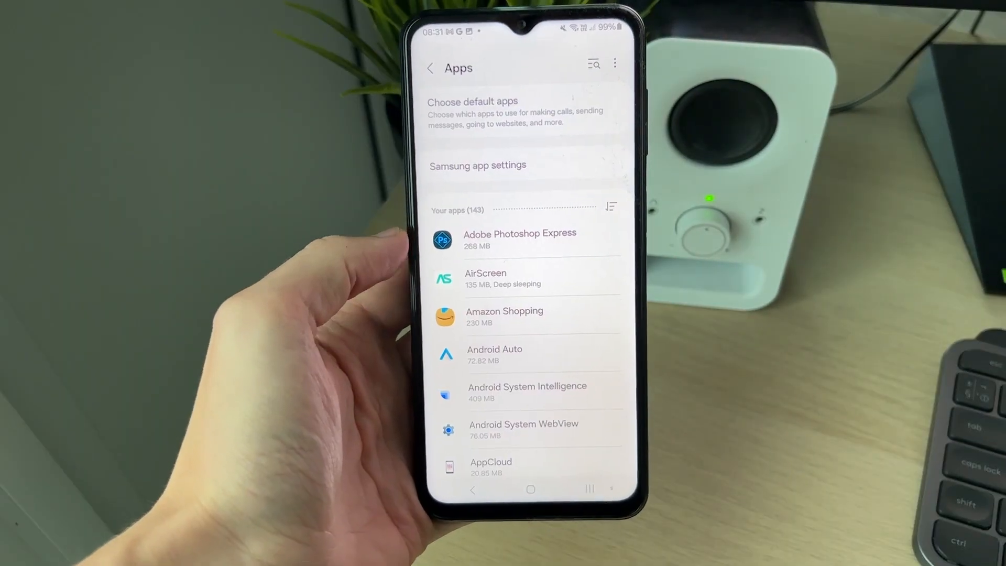
scroll("down", 3)
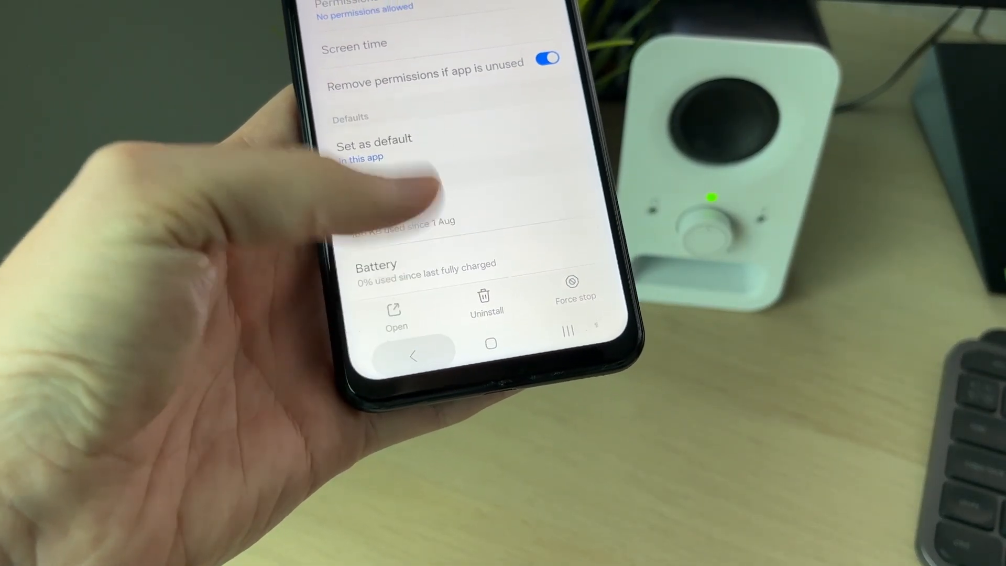
left_click(412, 356)
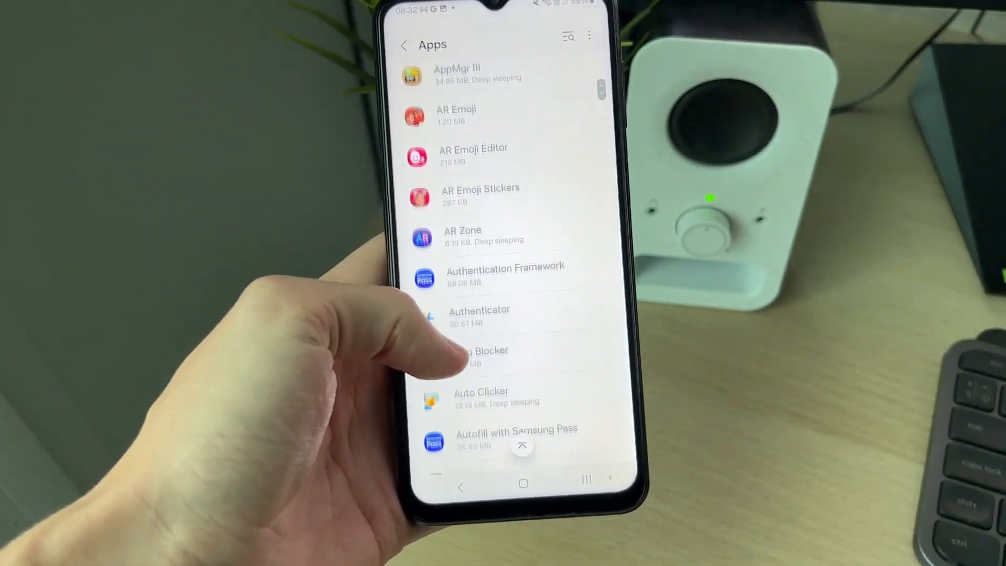
Open Chrome's storage page, showing 16.07 MB cache and 50.67 MB total
scroll("down", 3)
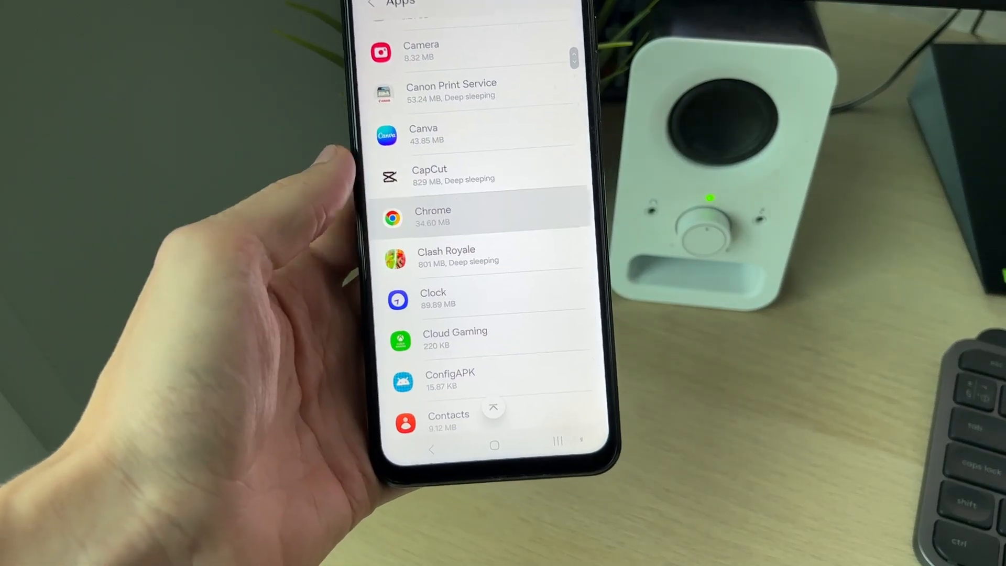
left_click(432, 216)
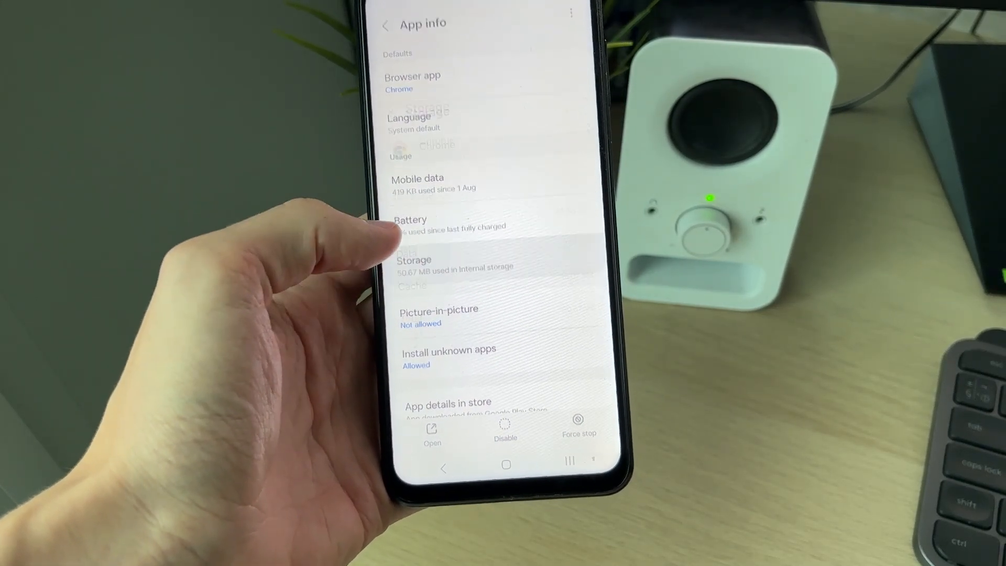
left_click(414, 263)
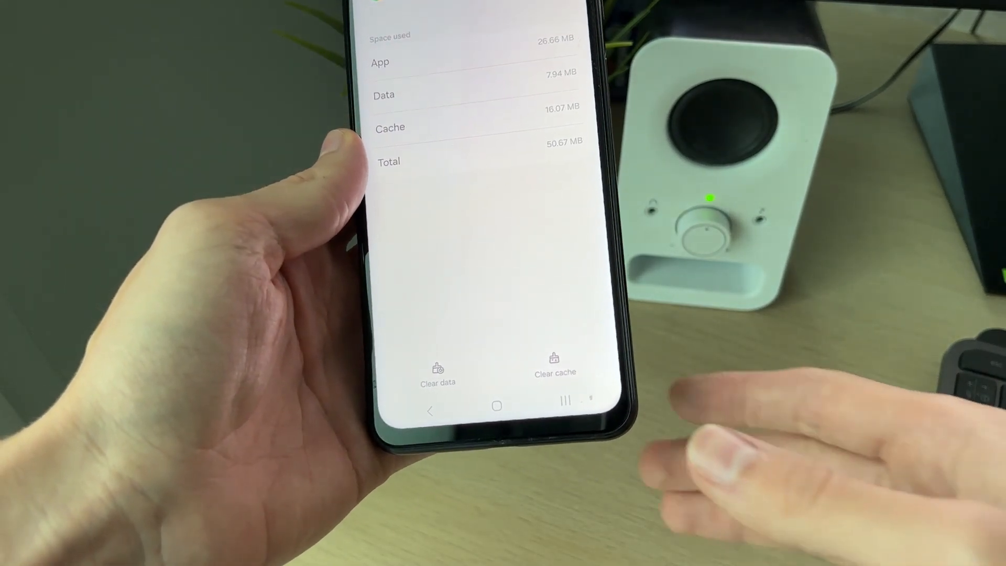
Clear Chrome's cache to 0 B (total 32.76 MB) and return to its Storage page
left_click(555, 365)
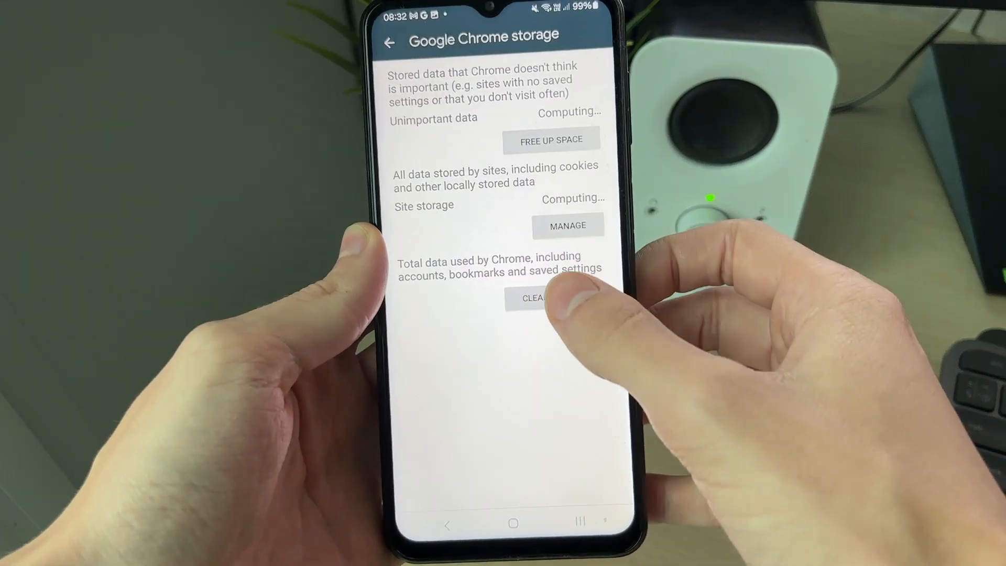
left_click(388, 41)
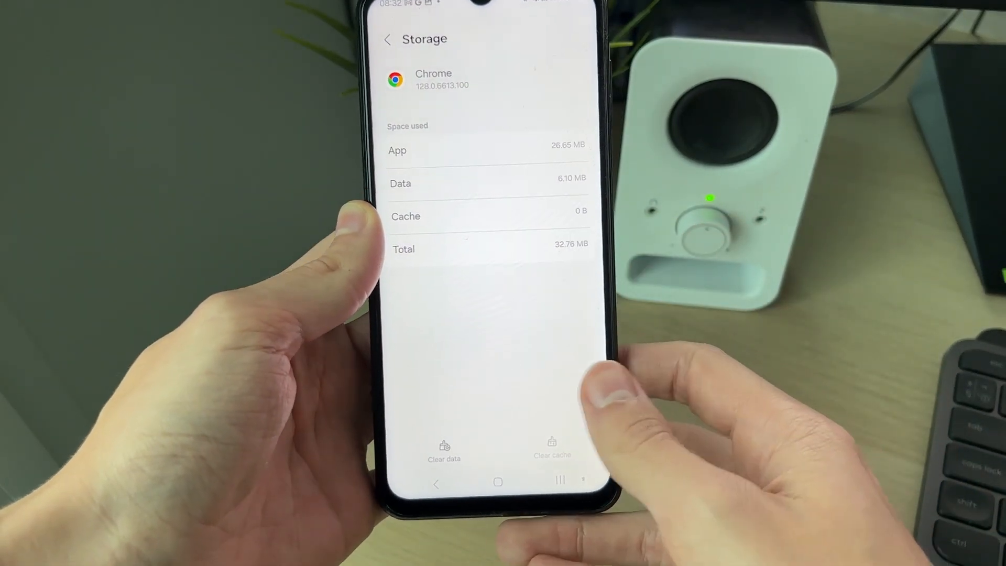